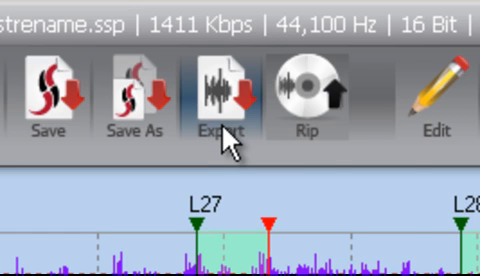
# - Start an export so the Save As dialog appears with WAV as the file type
pyautogui.click(228, 96)
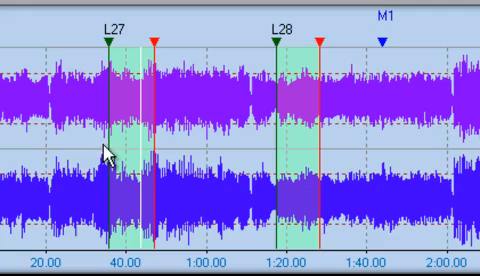
pyautogui.moveTo(264, 258)
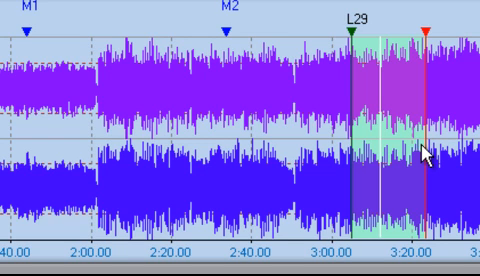
pyautogui.moveTo(392, 264)
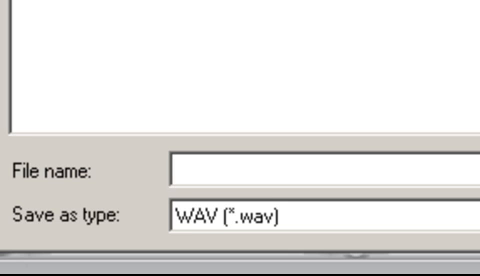
pyautogui.moveTo(248, 226)
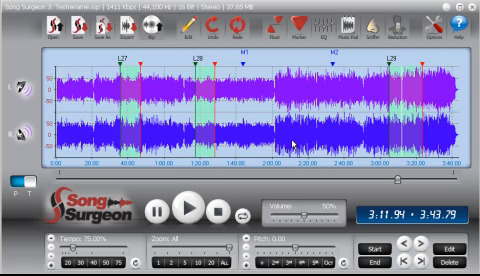
pyautogui.moveTo(410, 174)
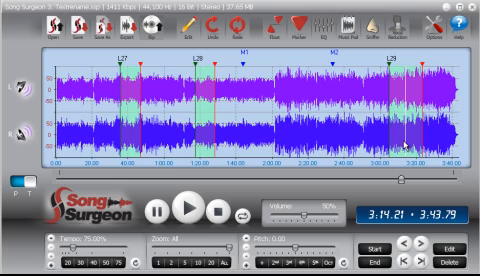
# - Dismiss the Save As dialog and return to the full song waveform with its loops
pyautogui.click(126, 32)
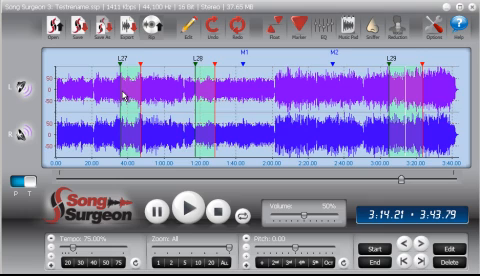
pyautogui.moveTo(90, 48)
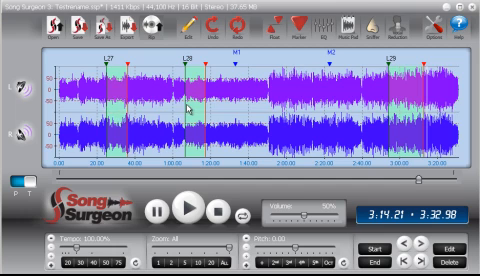
pyautogui.moveTo(416, 120)
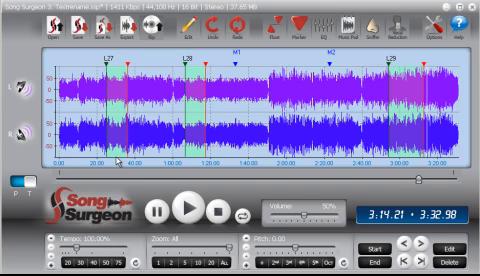
pyautogui.moveTo(116, 160)
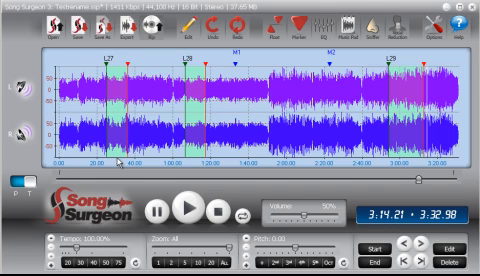